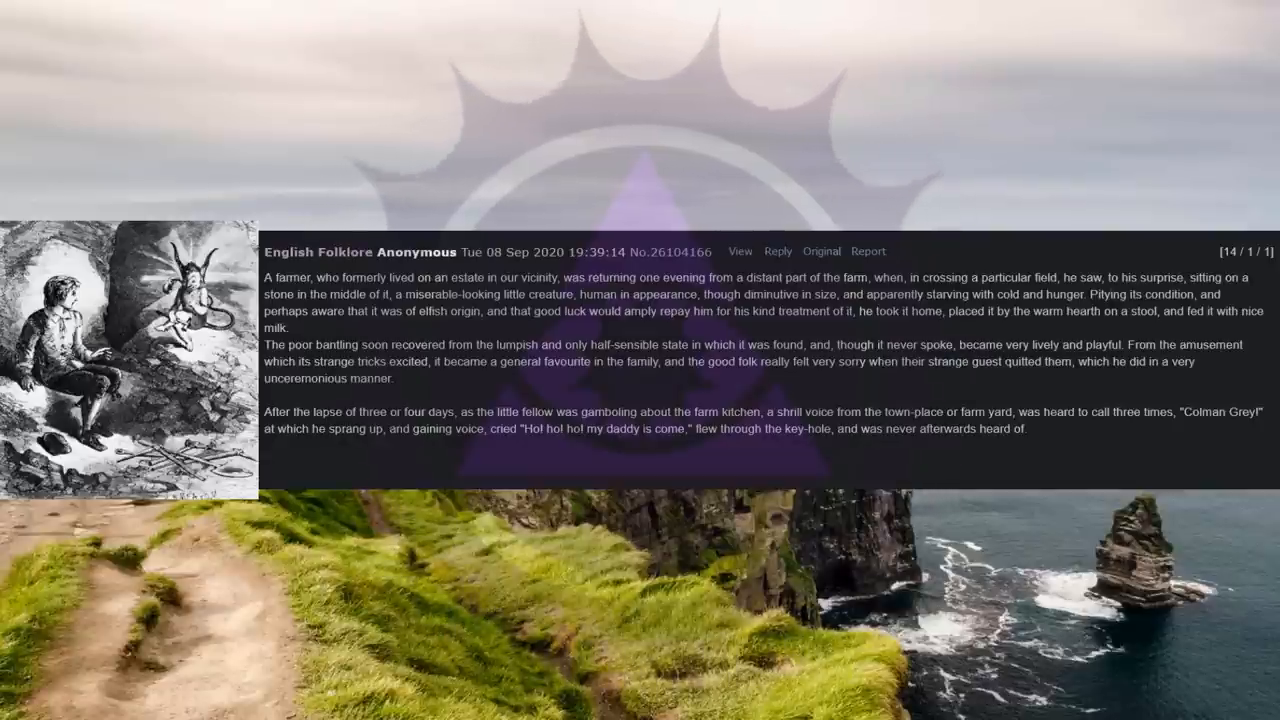
{"action": "scroll", "scroll_direction": "down", "scroll_amount": 3}
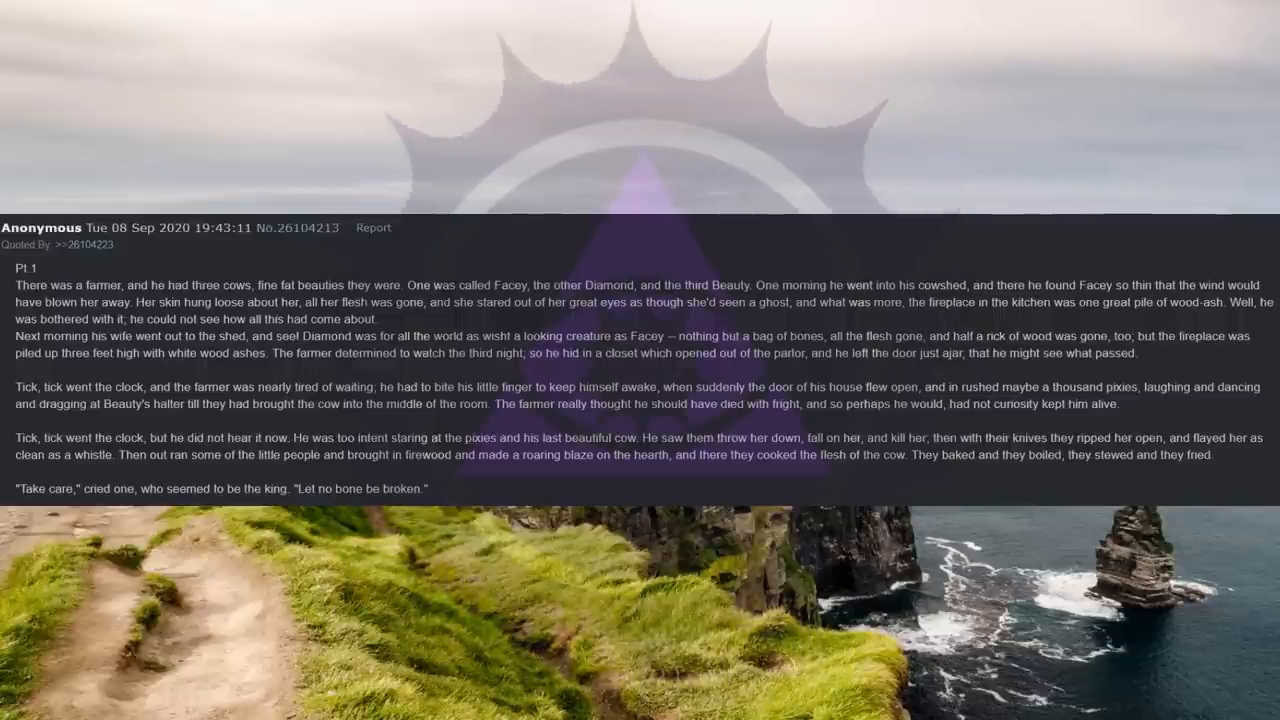
{"action": "scroll", "scroll_direction": "down", "scroll_amount": 3}
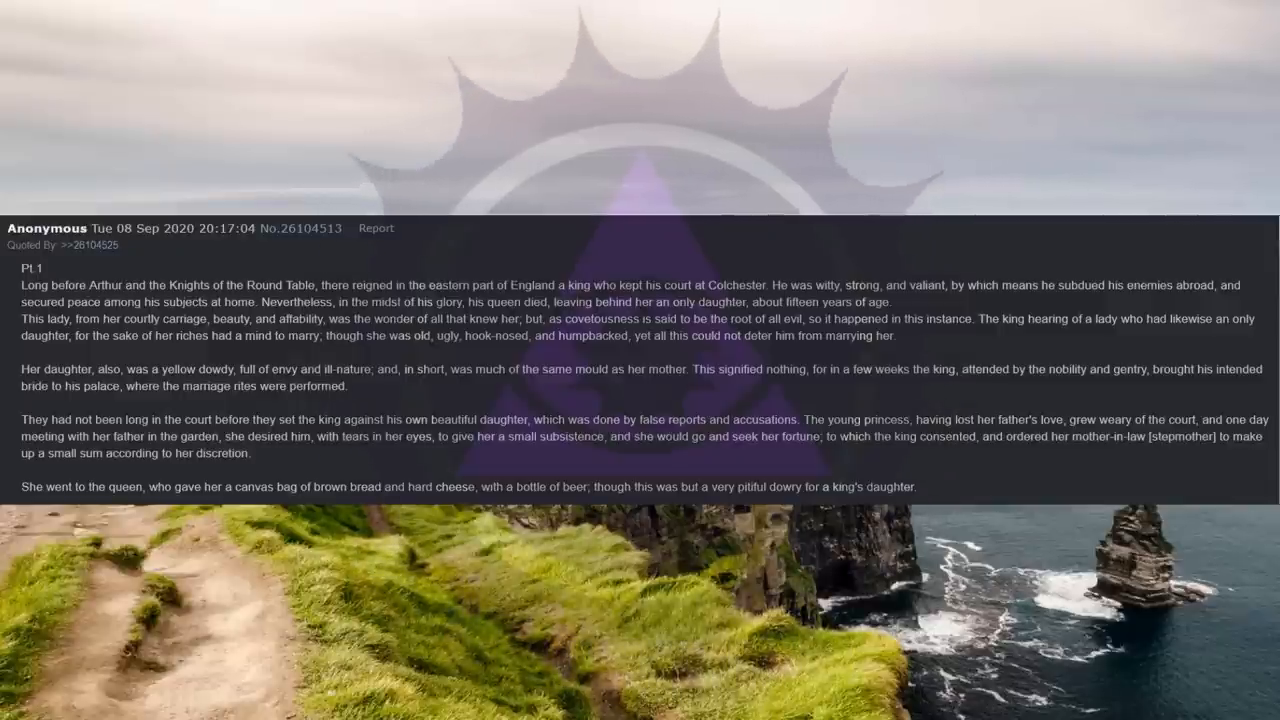
{"action": "scroll", "scroll_direction": "down", "scroll_amount": 3}
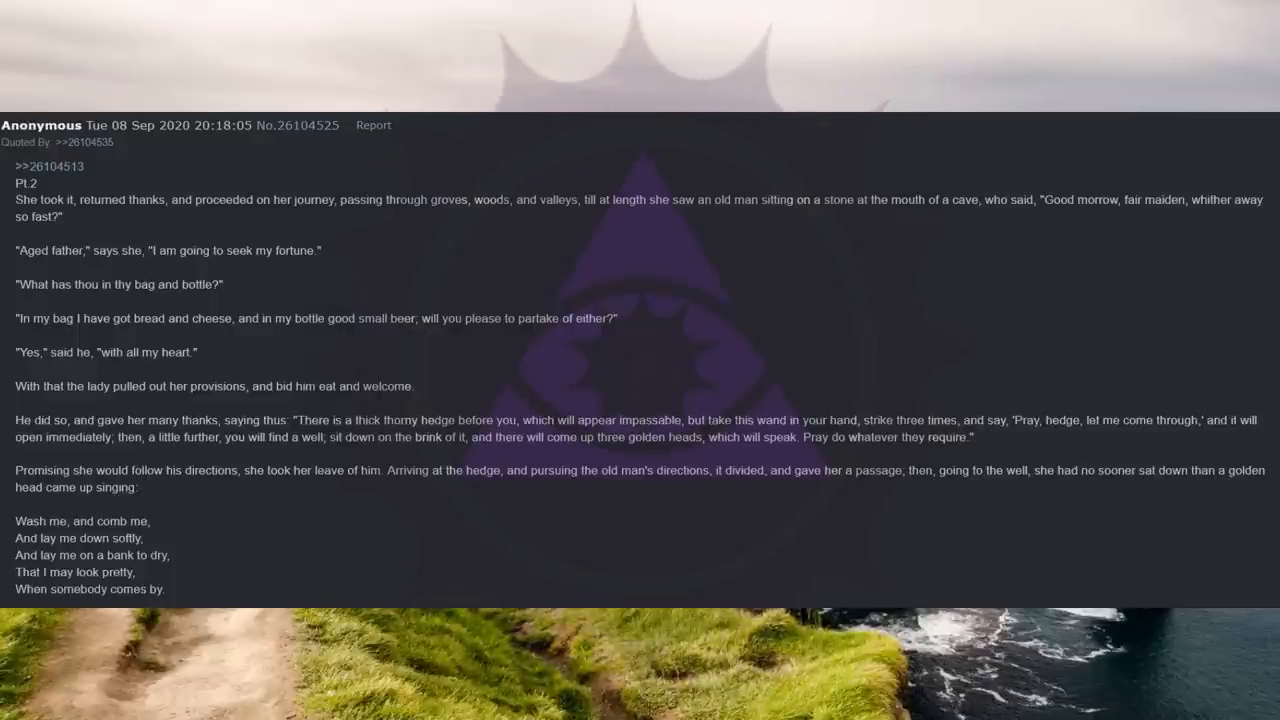
{"action": "scroll", "scroll_direction": "down", "scroll_amount": 3}
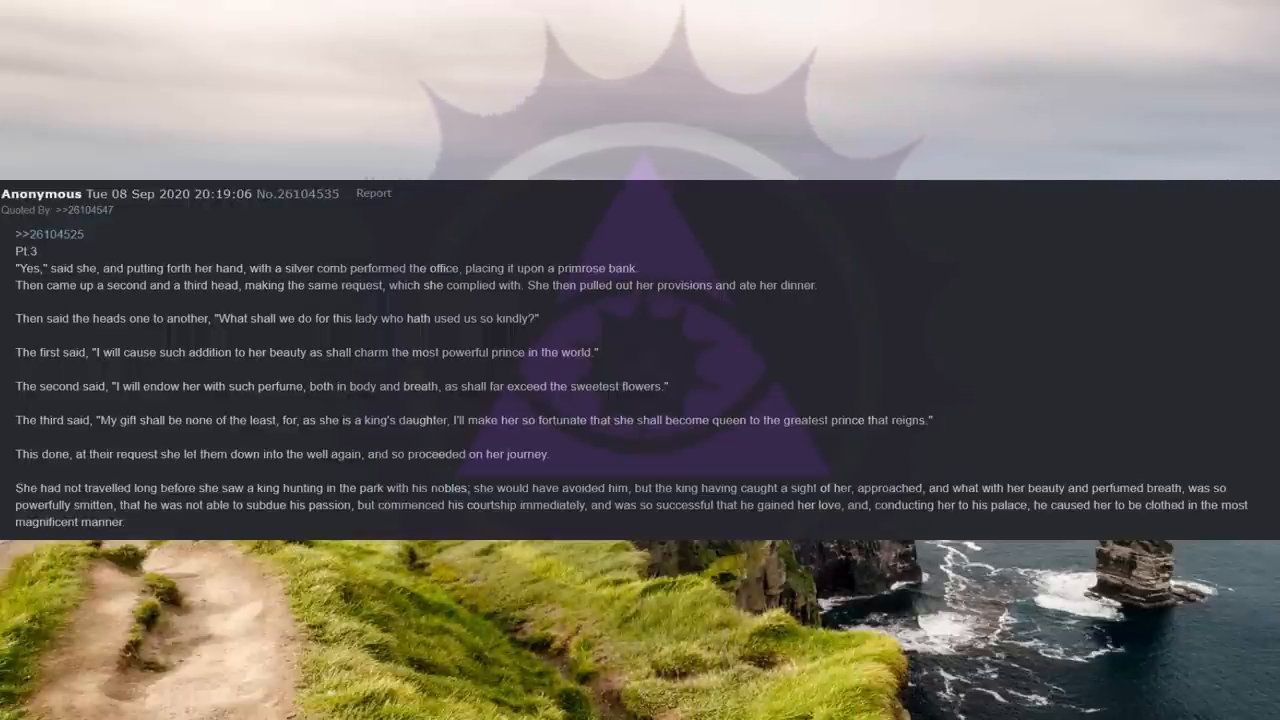
{"action": "scroll", "scroll_direction": "down", "scroll_amount": 3}
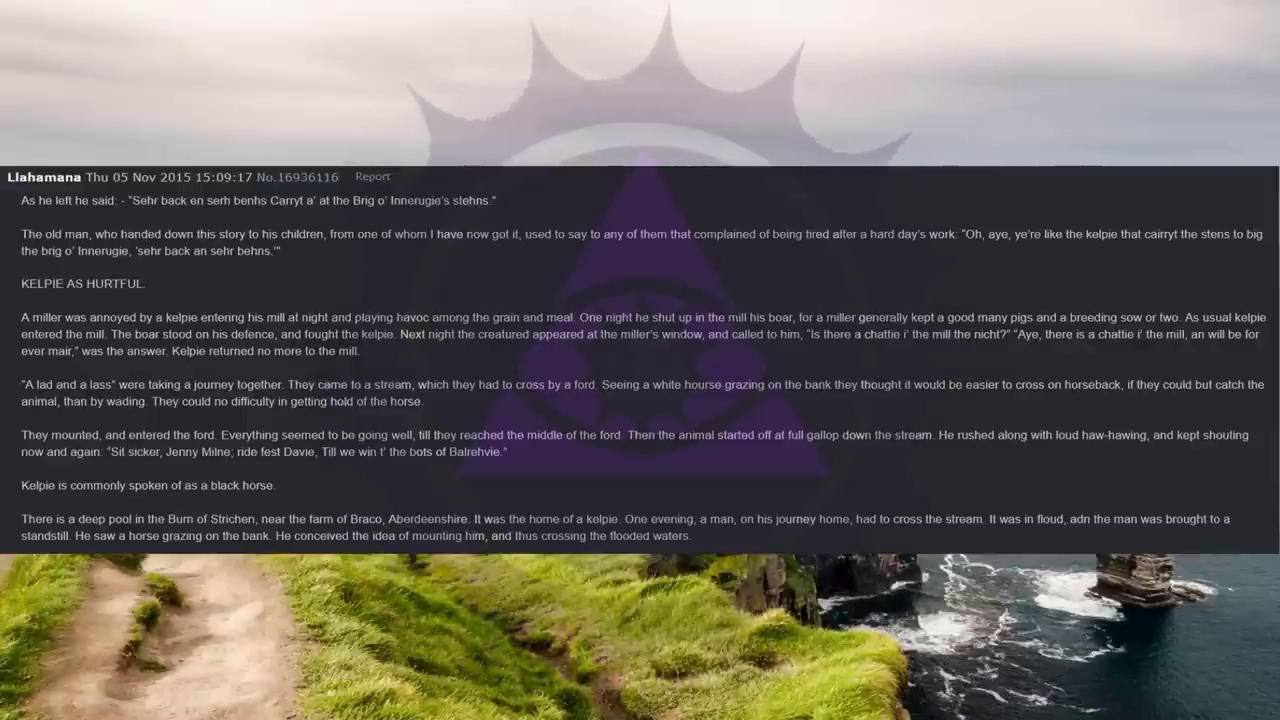
{"action": "scroll", "scroll_direction": "down", "scroll_amount": 3}
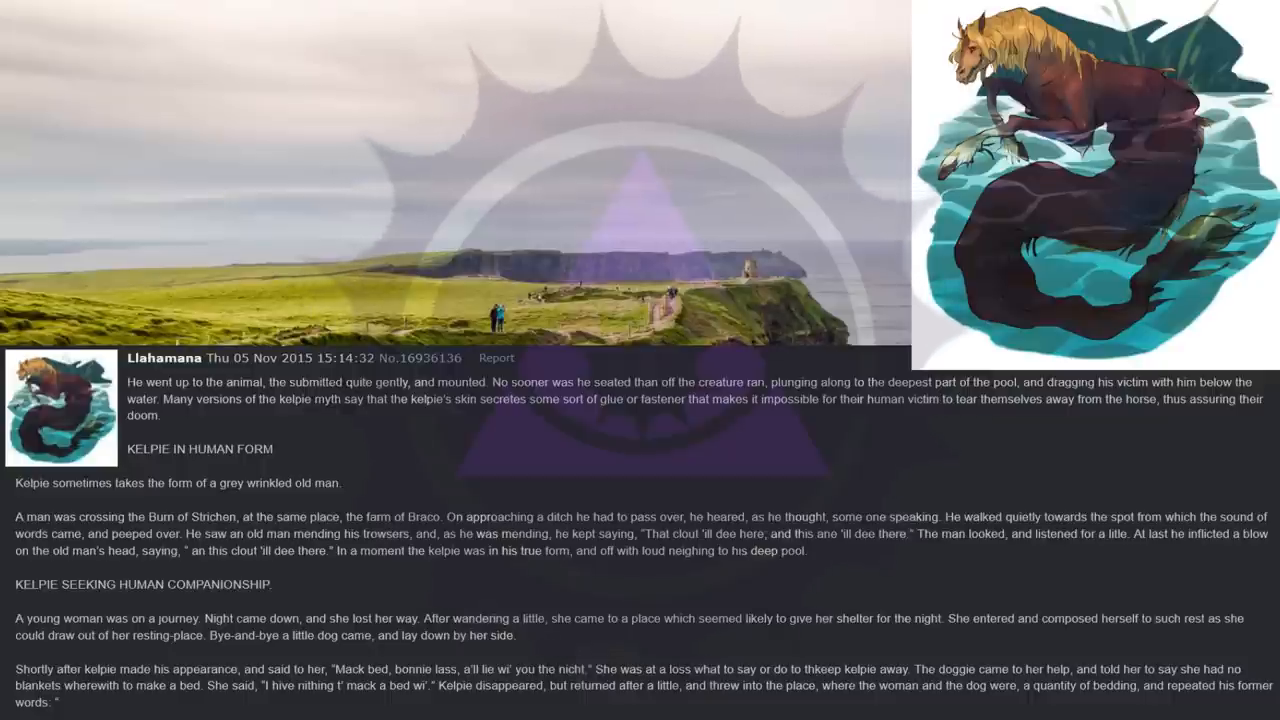